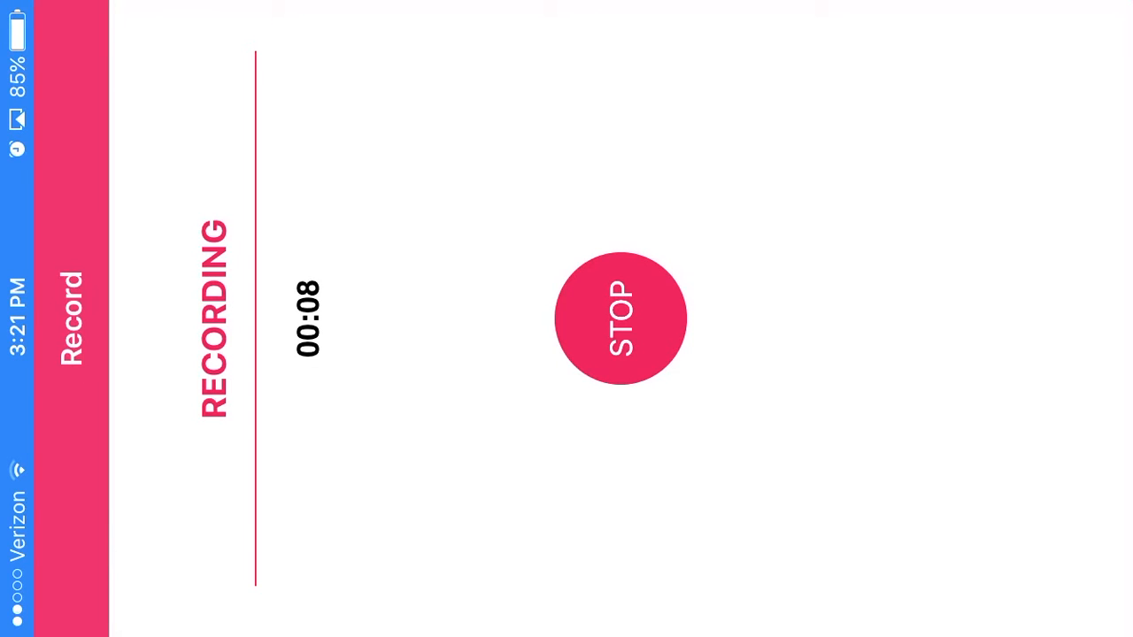
Step: Start an AirShou screen recording and leave it running in the background
click(617, 318)
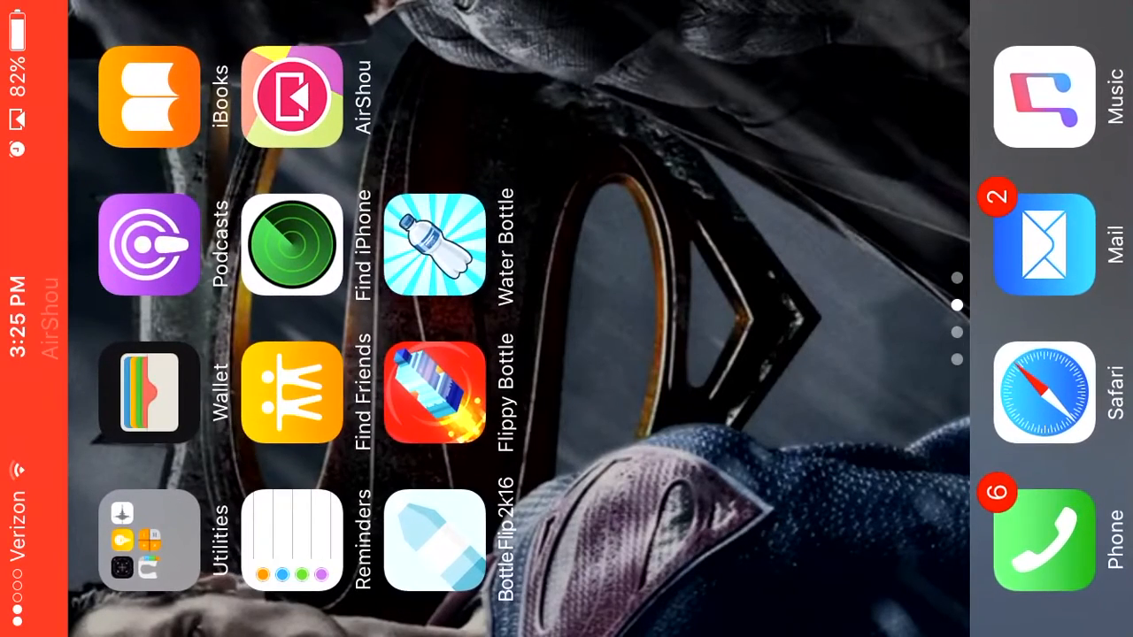
Step: Launch the Water Bottle app from the home screen
click(436, 246)
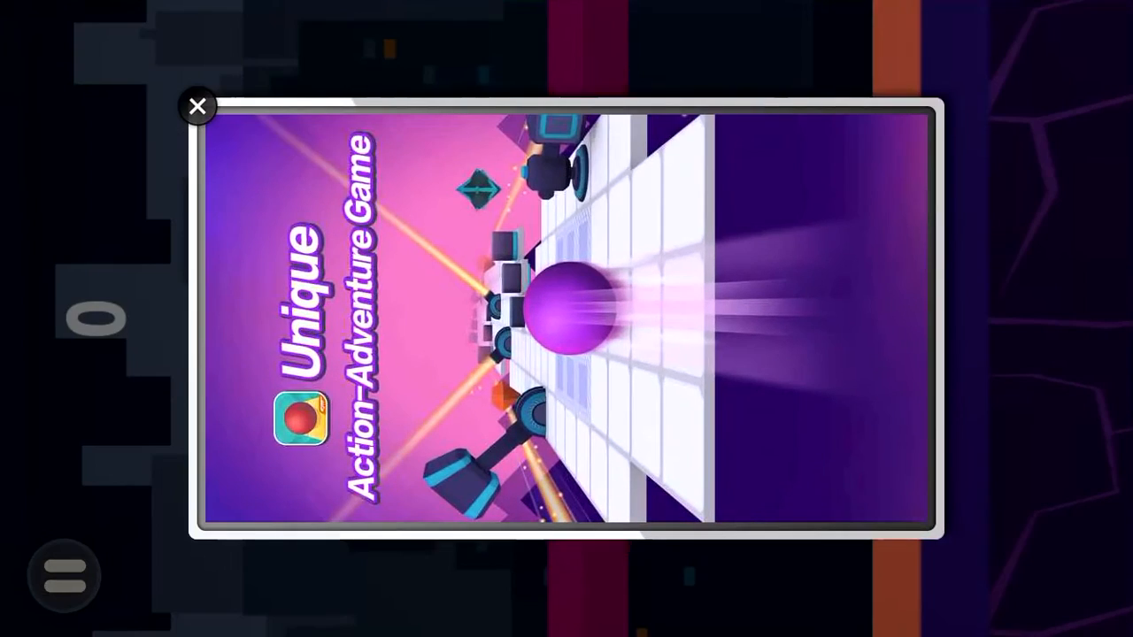
Step: Dismiss the ad and flip the bottle until Game Over with score 2
click(196, 106)
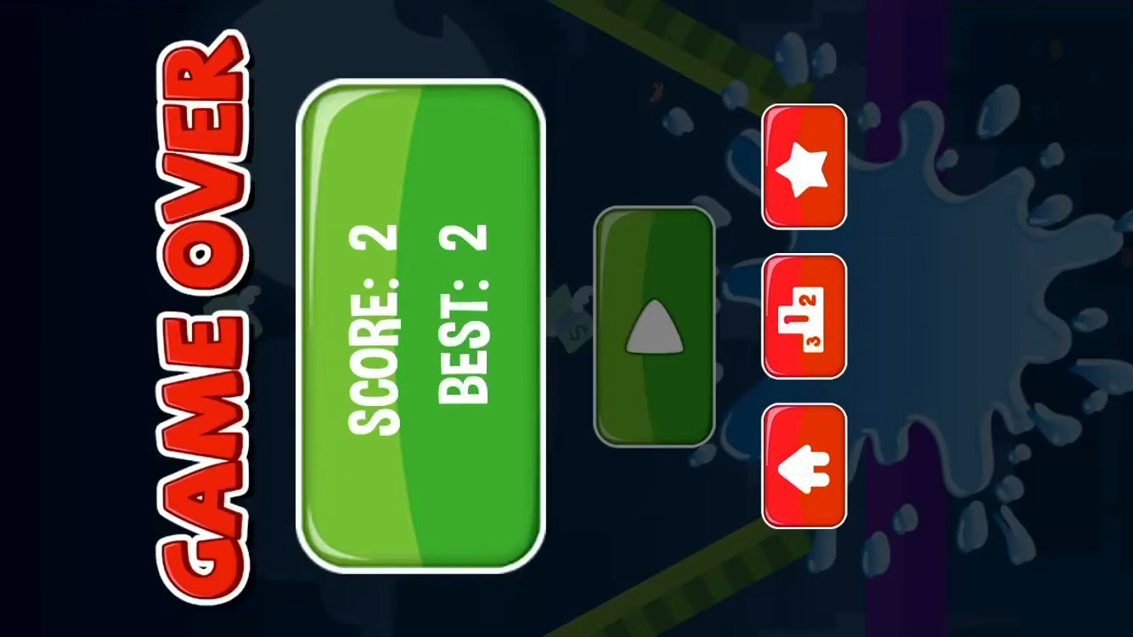
click(653, 330)
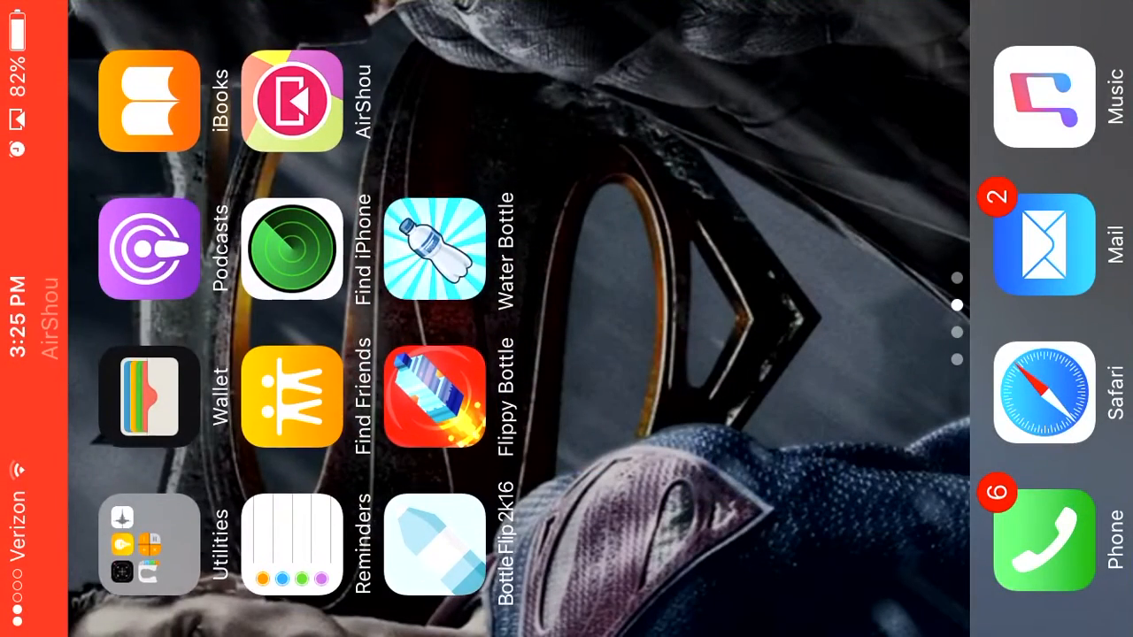
Step: Launch Flippy Bottle Xtreme, enter Endless Mode, and flip the bottle onto the table
click(147, 100)
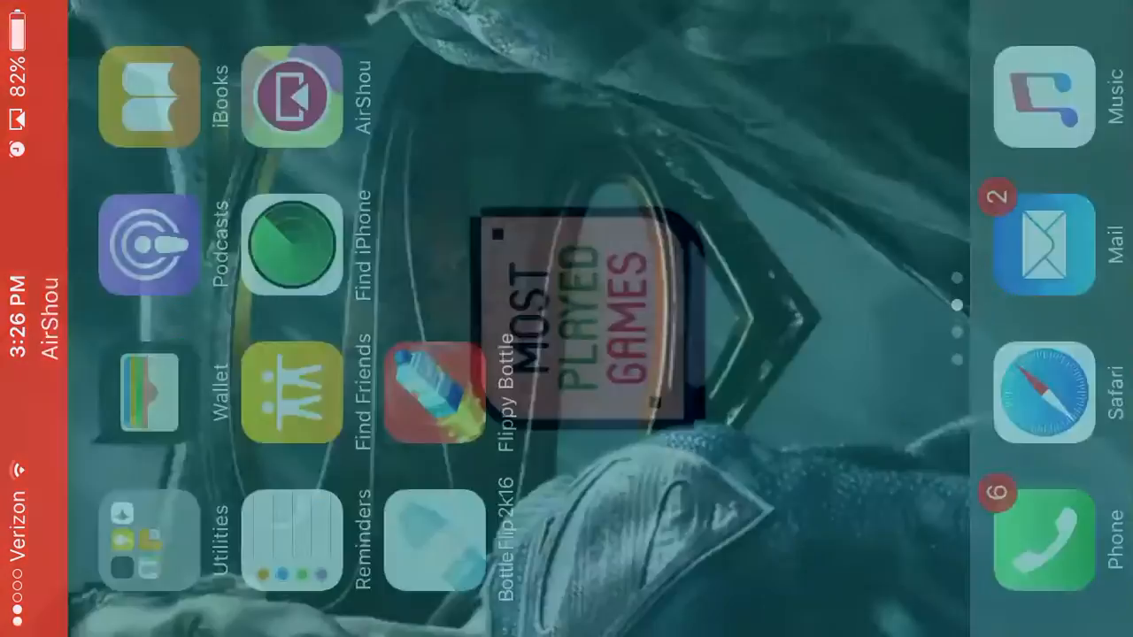
click(437, 392)
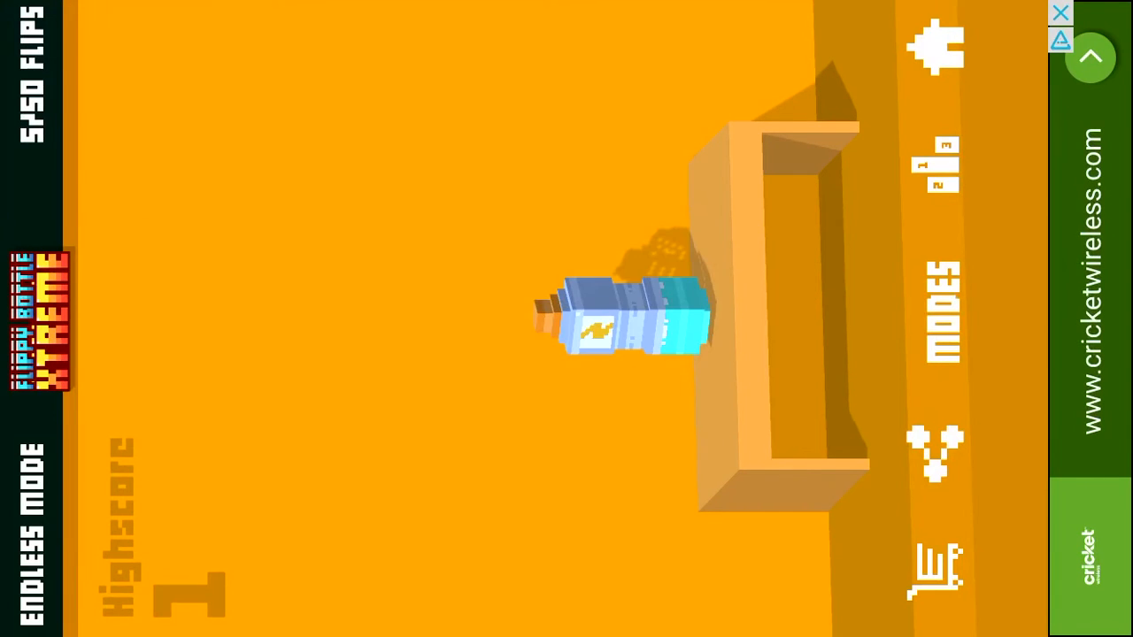
click(610, 318)
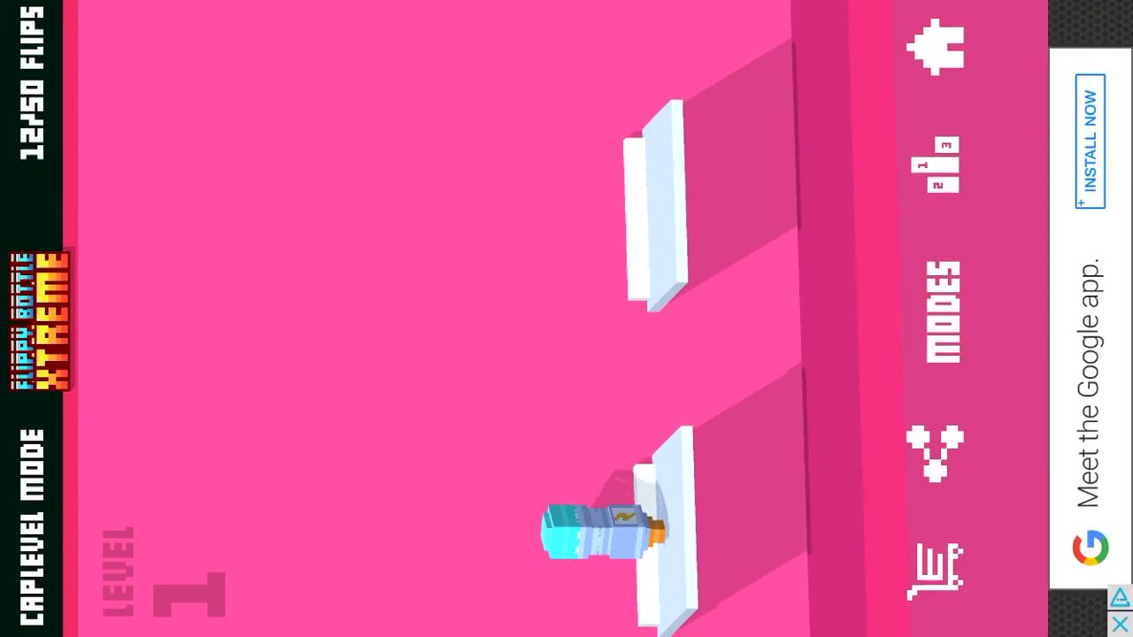
Step: Flip the bottle onto the next stacked platform in Caplevel Mode
click(593, 531)
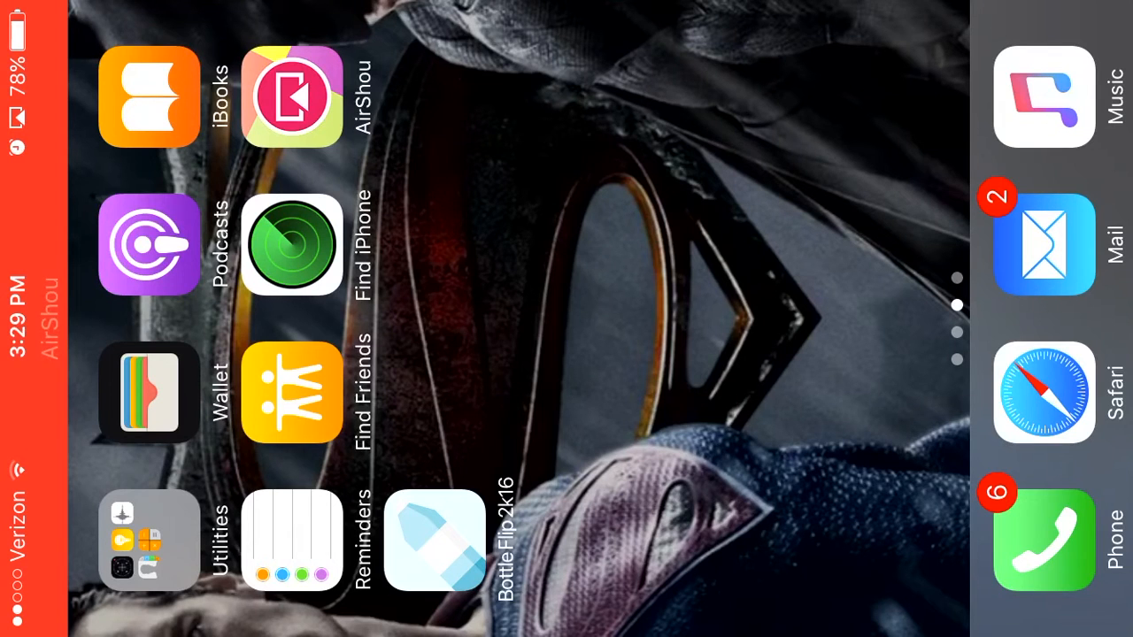
click(432, 546)
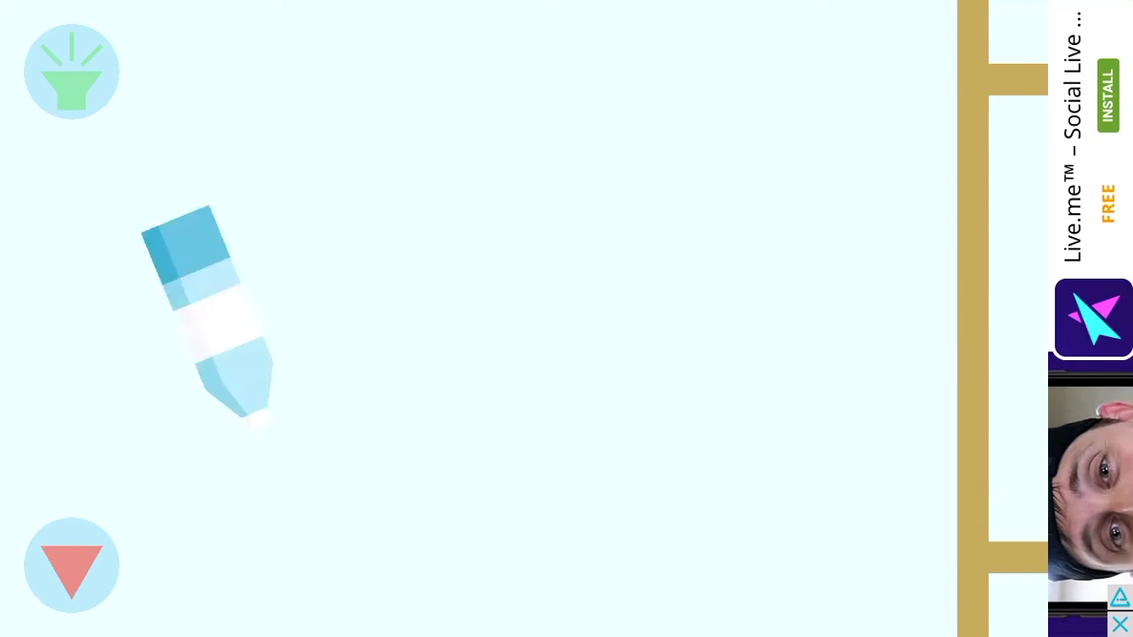
Step: Swipe the bottle rightward across the room toward the shelf
drag(208, 318, 792, 310)
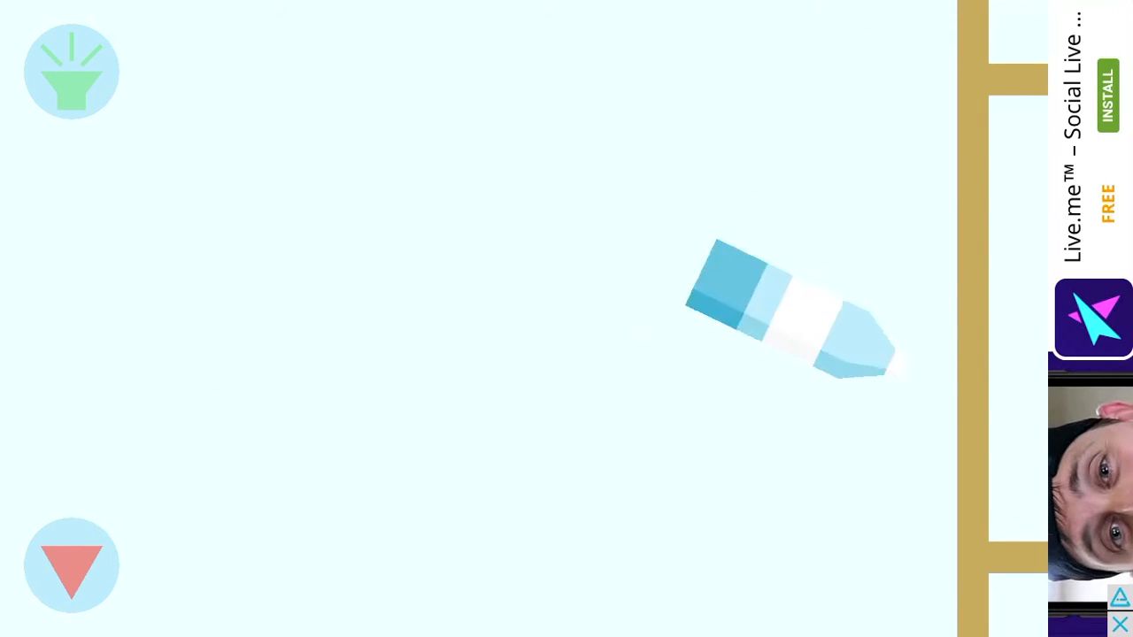